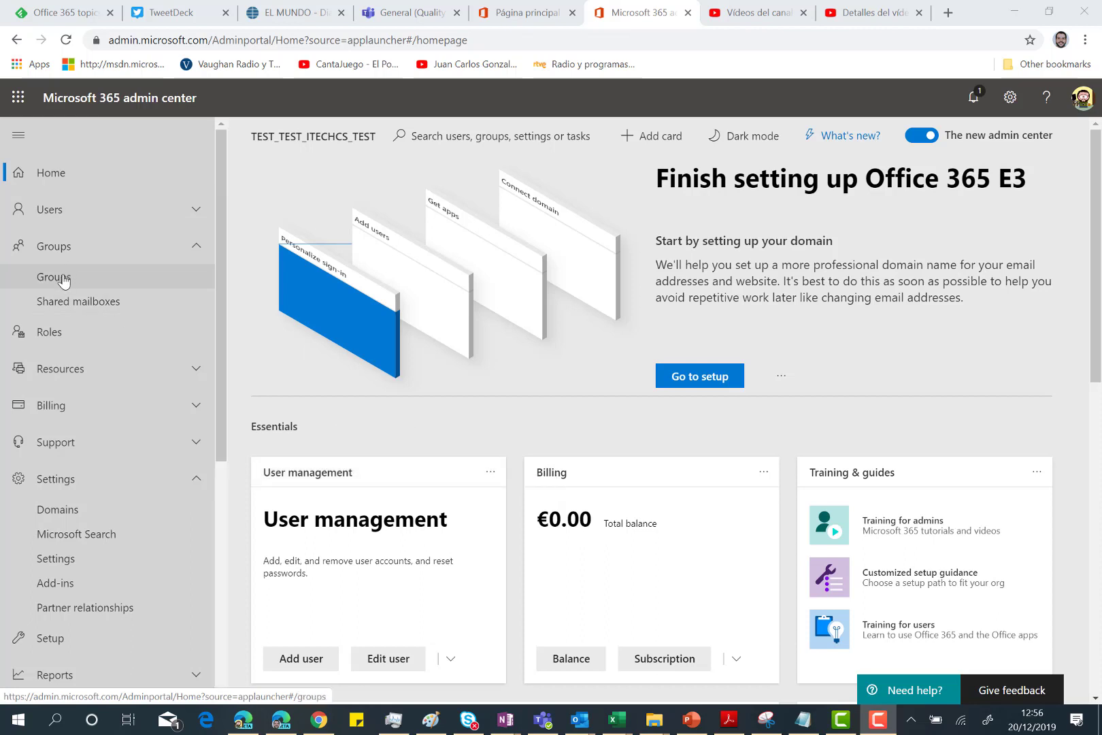
Step: Show the Groups list where 'Collab 365 SharePoint Summit' appears among the Office 365 groups
left_click(53, 276)
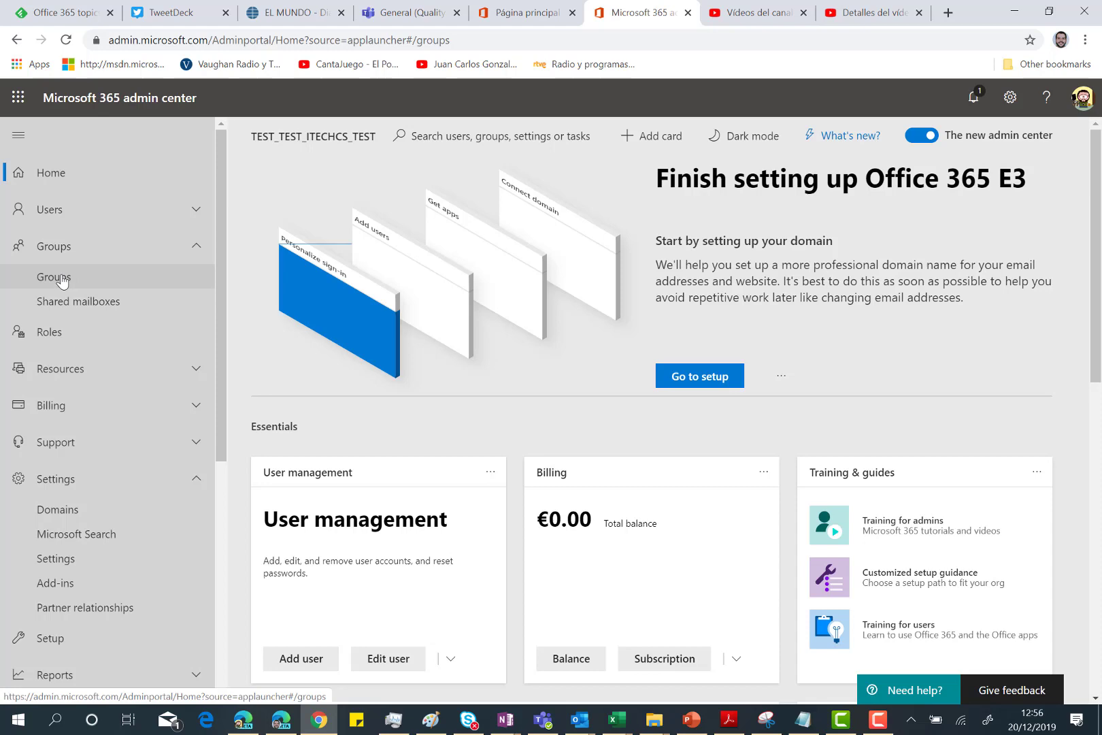
left_click(53, 276)
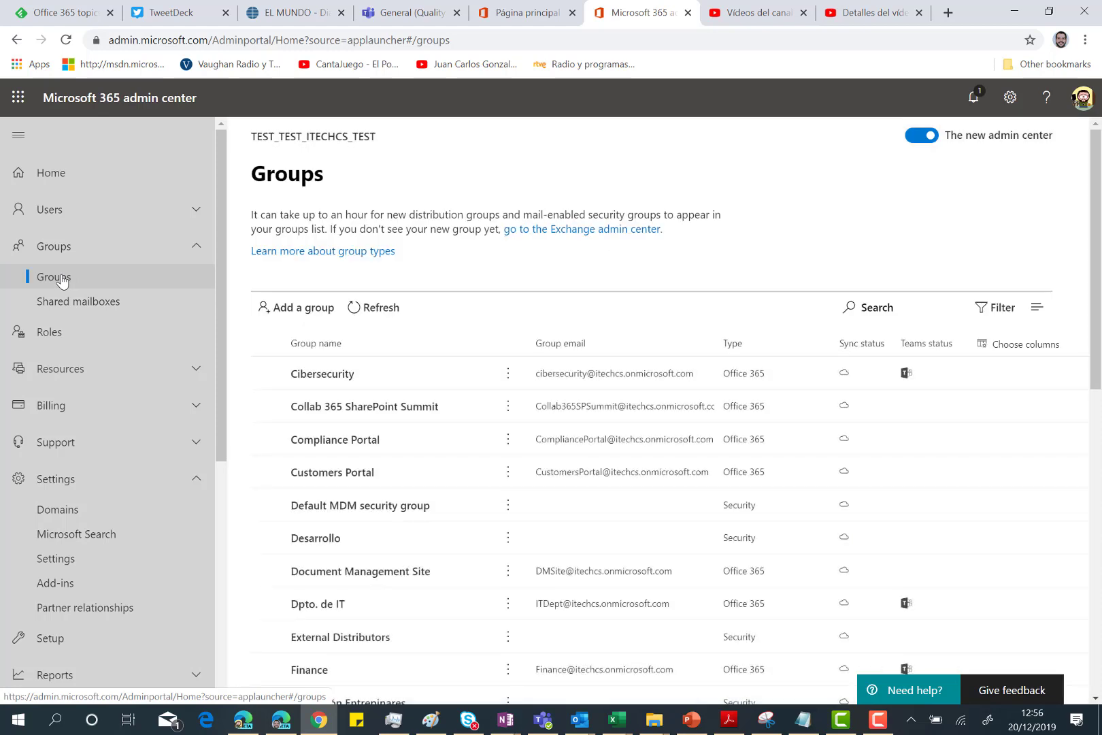
mouse_move(524, 300)
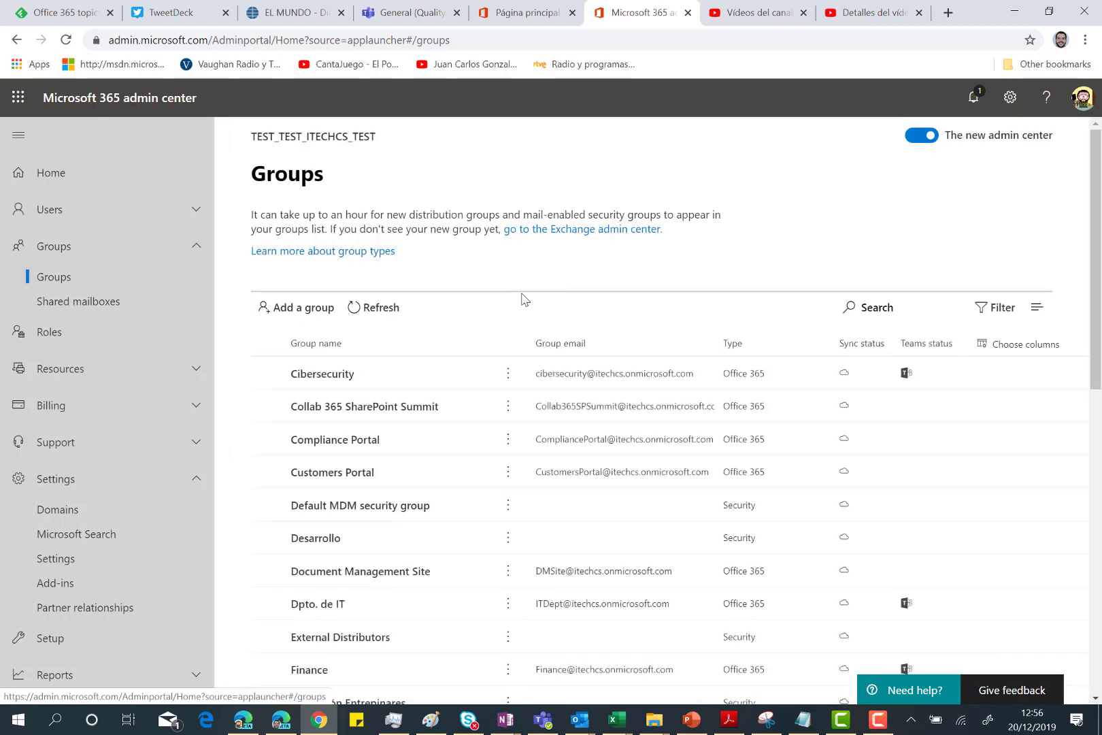
mouse_move(758, 373)
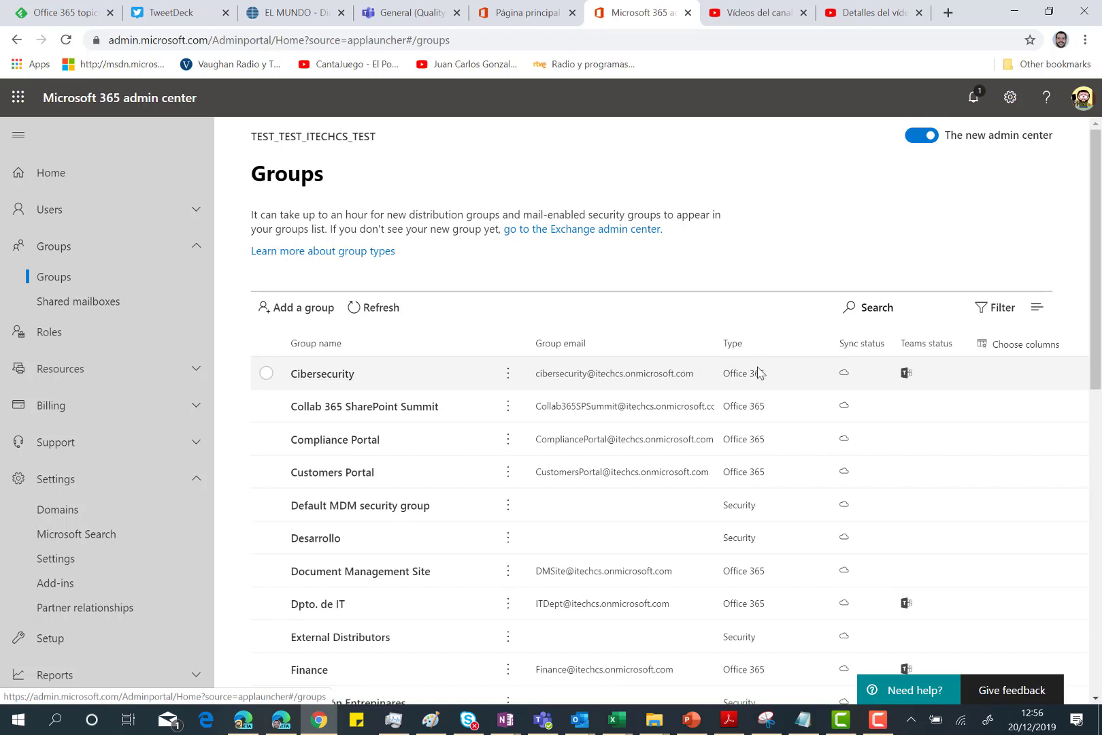
mouse_move(662, 376)
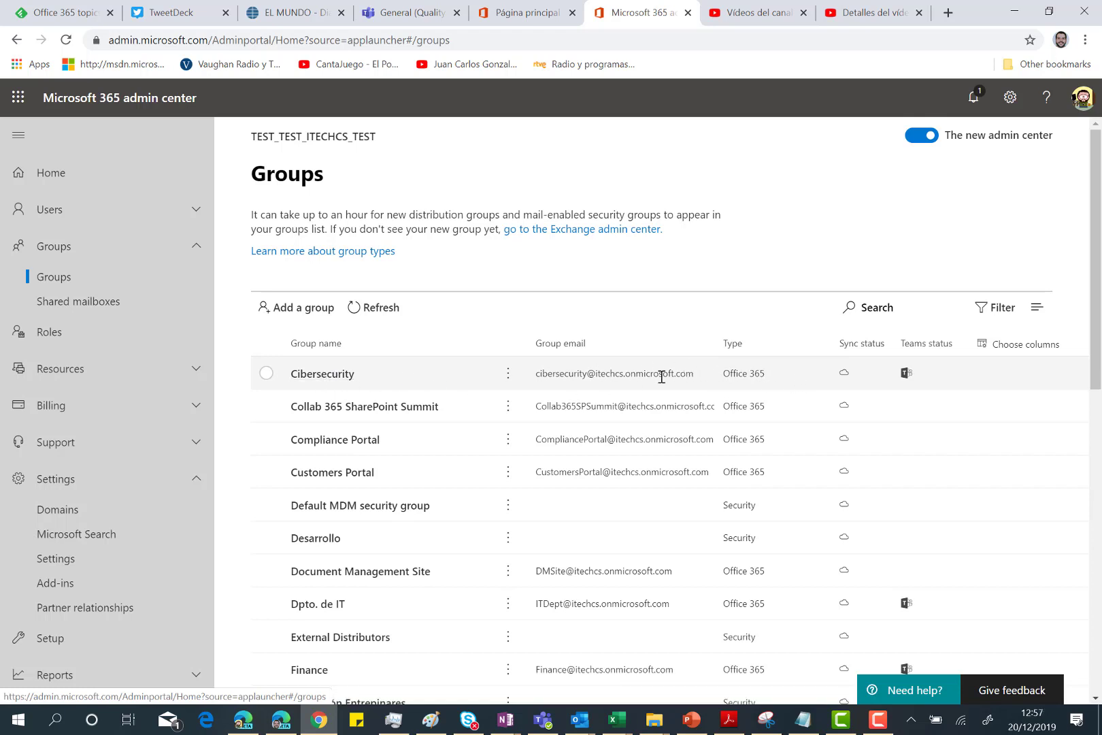
mouse_move(900, 344)
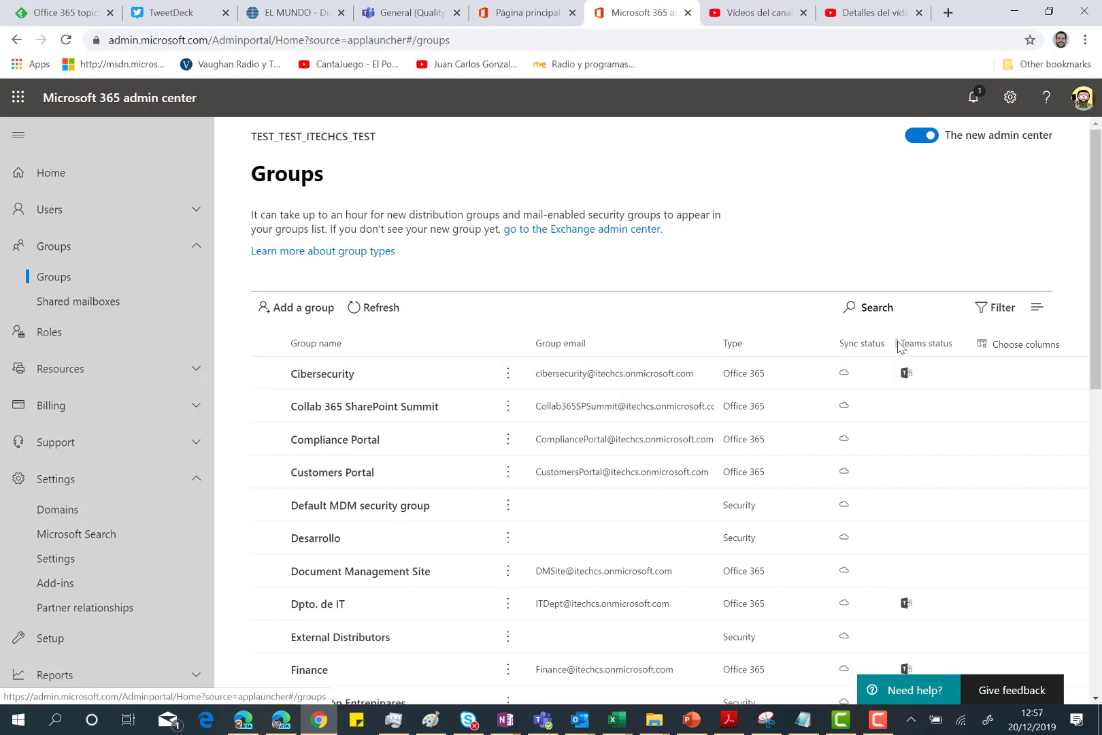
mouse_move(935, 344)
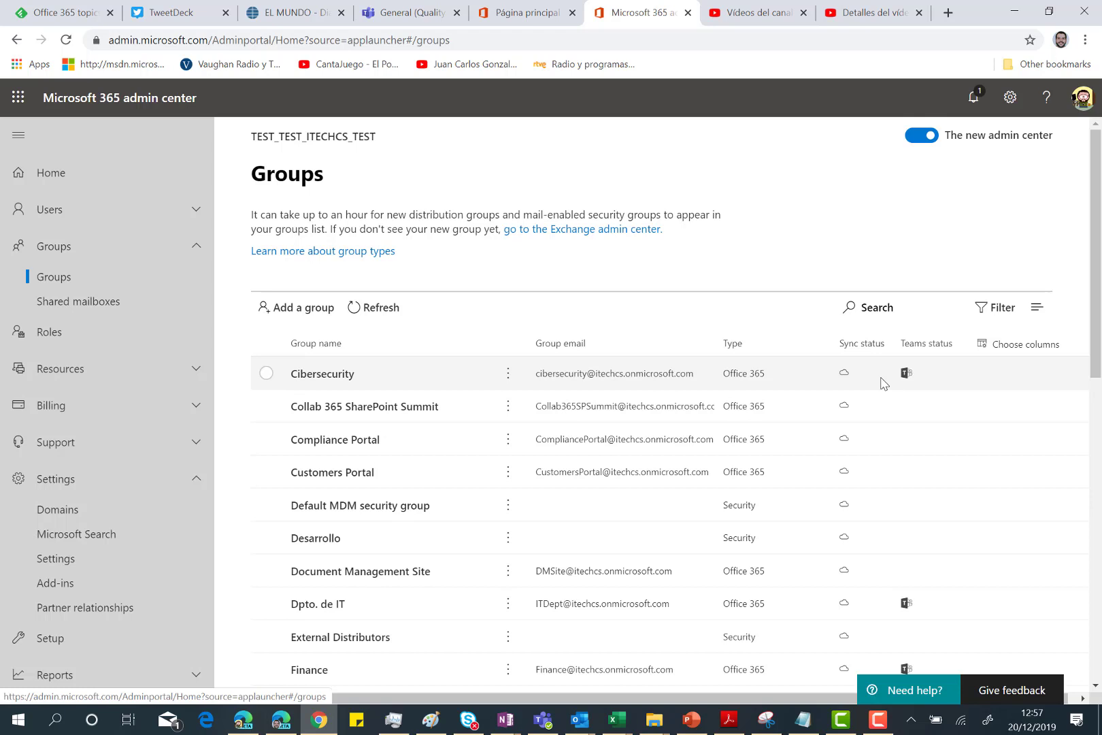
mouse_move(847, 367)
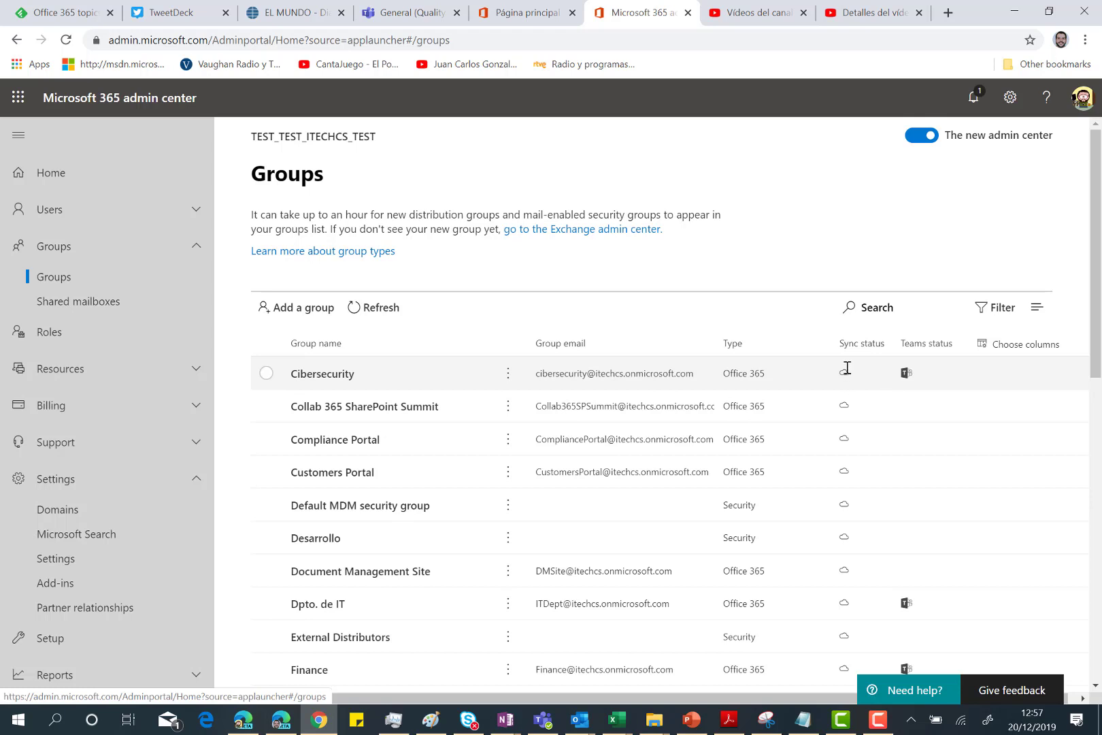
mouse_move(757, 374)
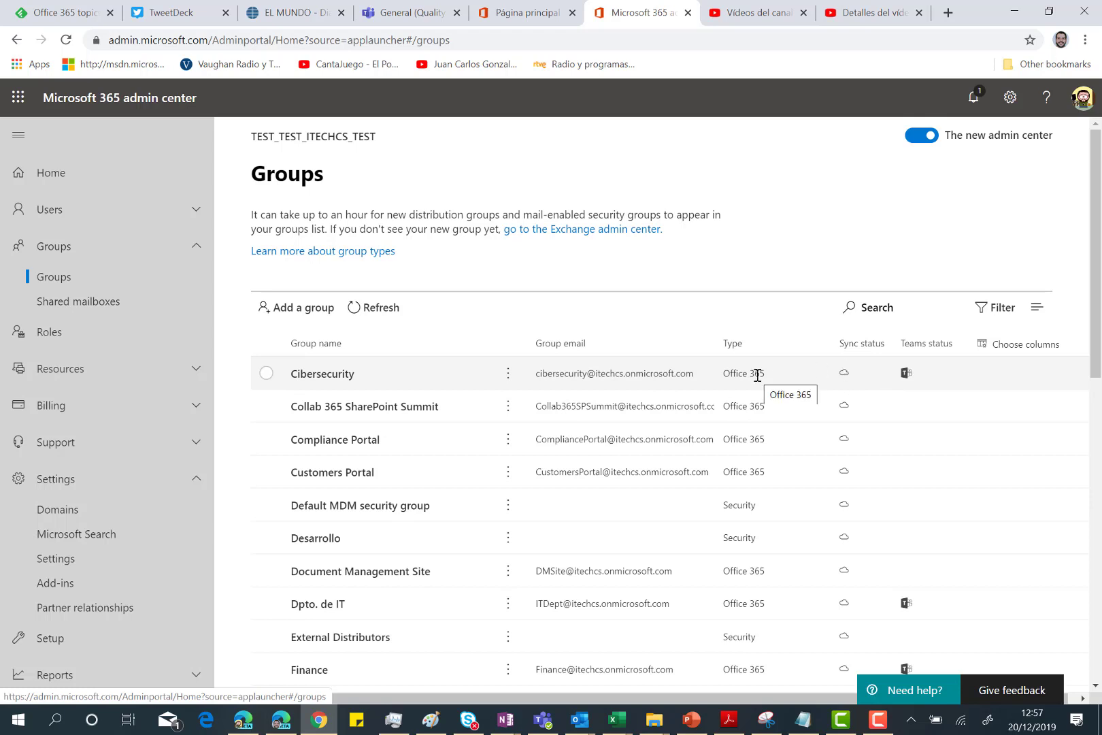
mouse_move(251, 426)
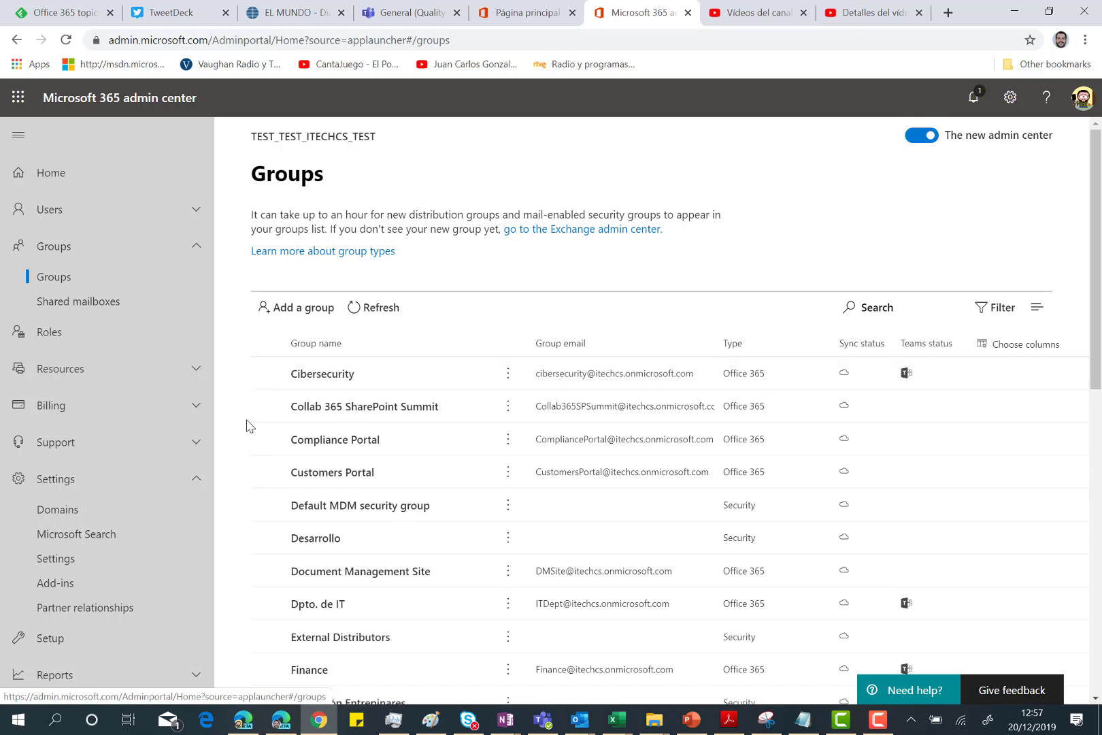
mouse_move(267, 406)
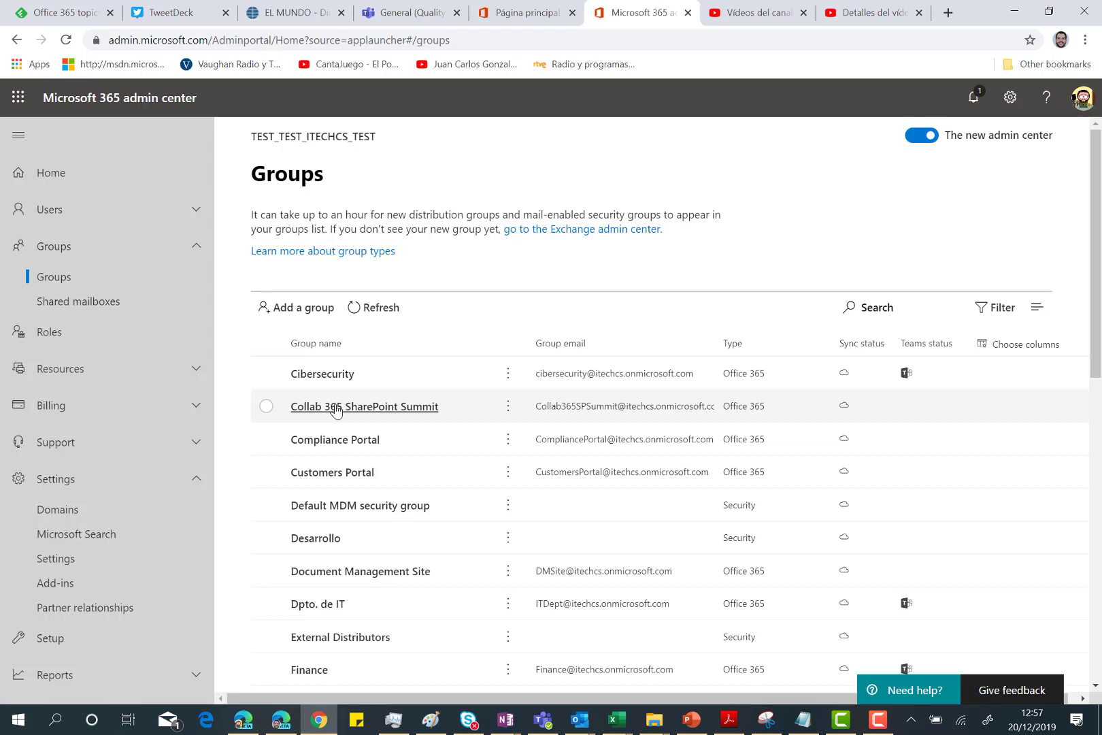
Step: From the Collab 365 SharePoint Summit group's Microsoft Teams status, start adding a team to reach the confirmation prompt
left_click(365, 406)
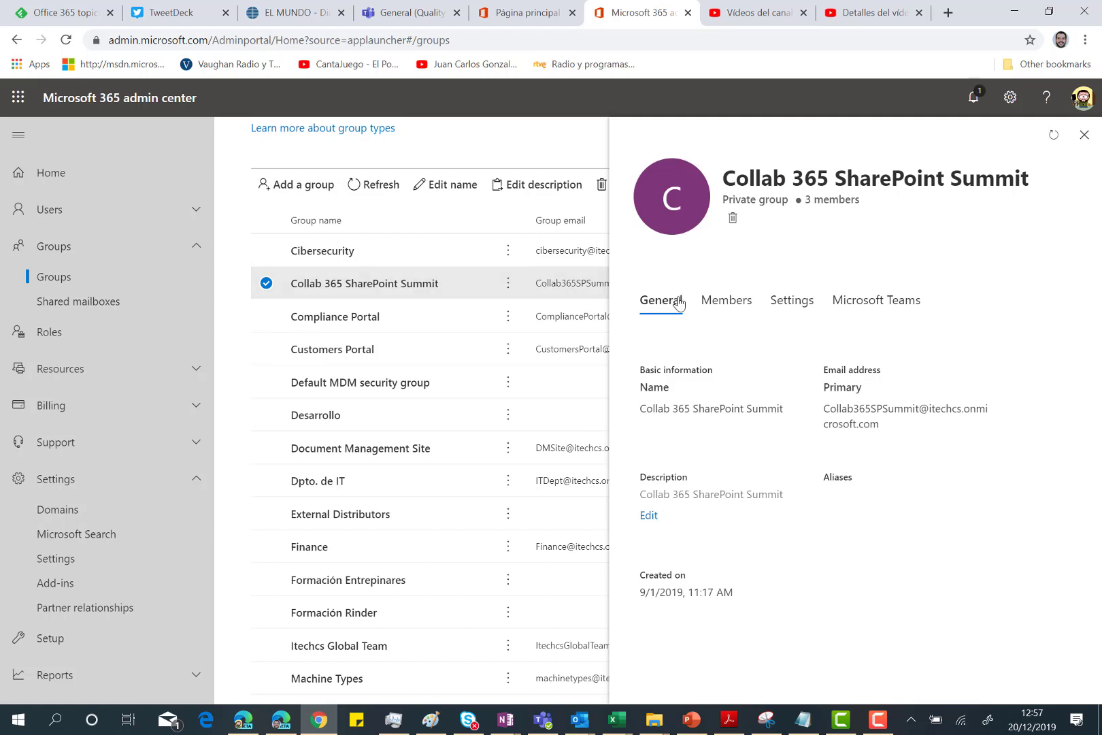
left_click(725, 301)
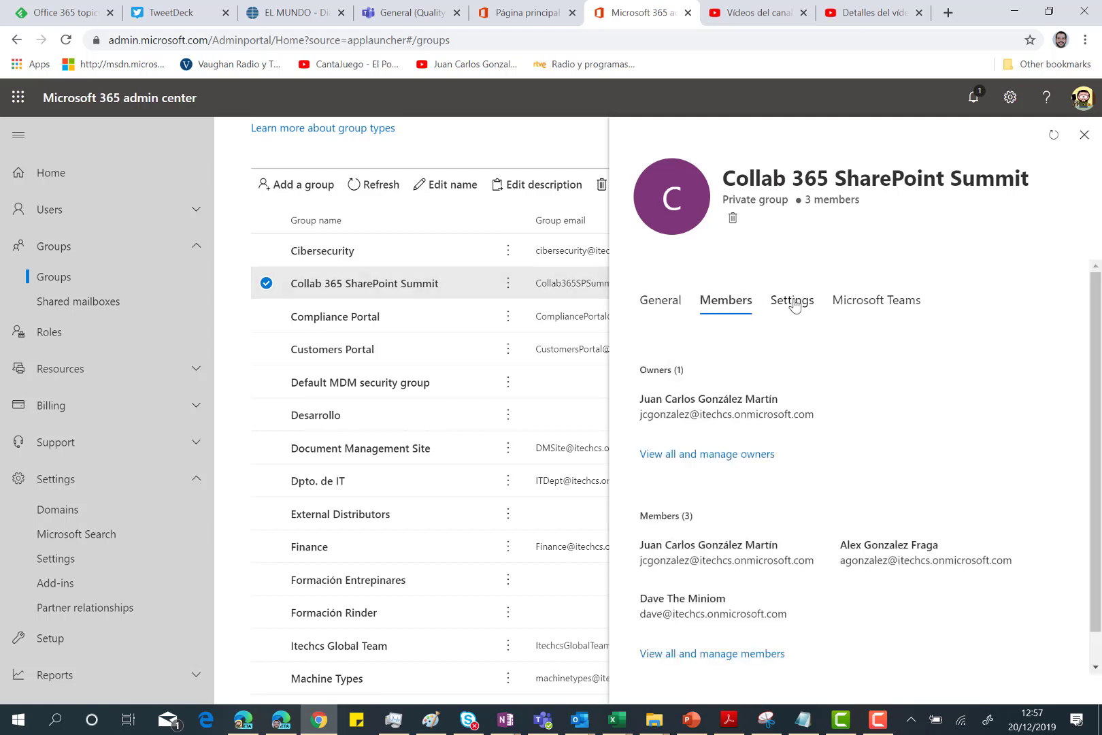
left_click(876, 299)
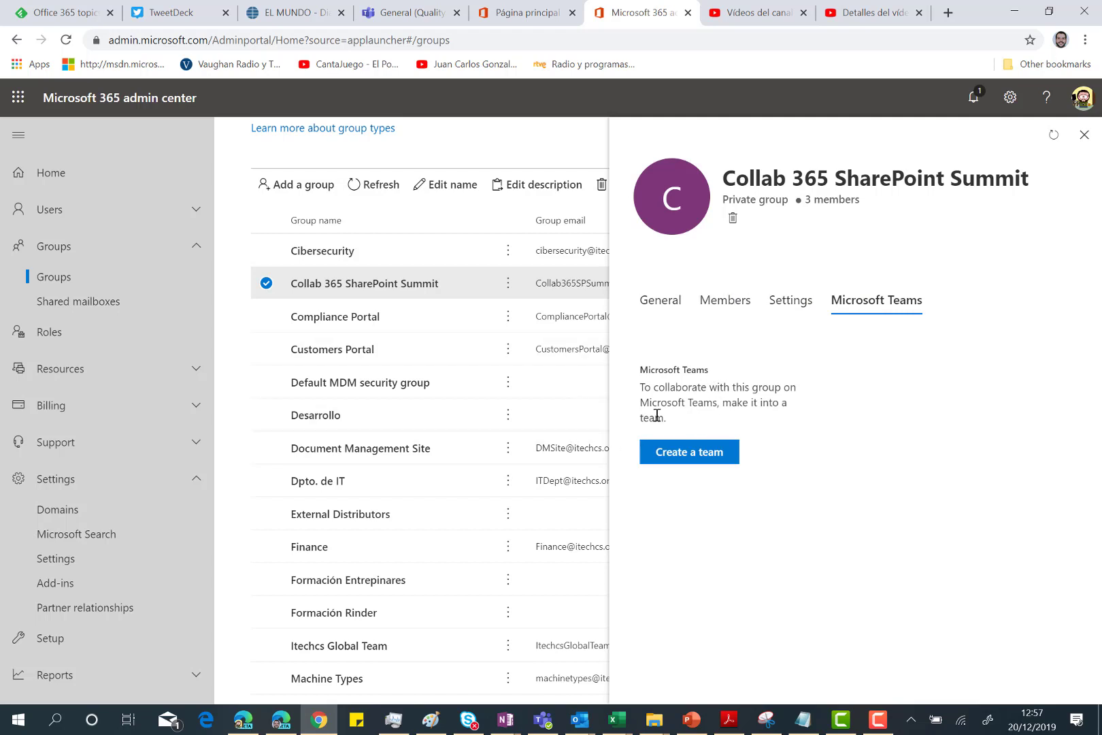
mouse_move(686, 496)
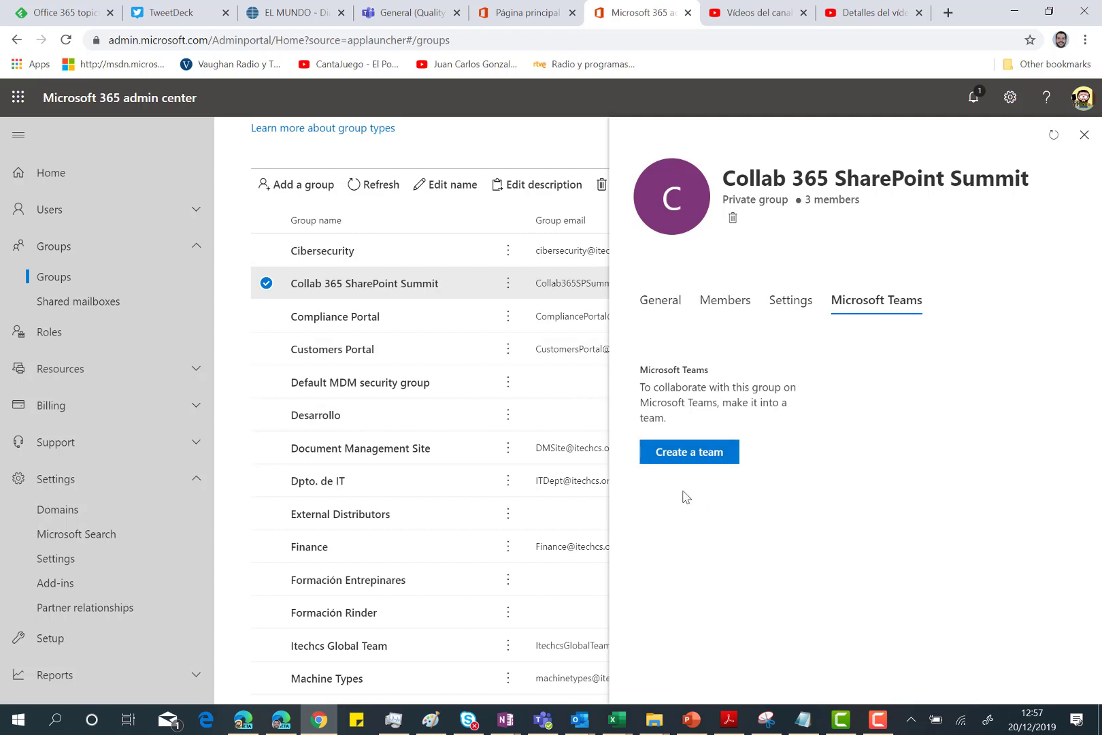
mouse_move(714, 460)
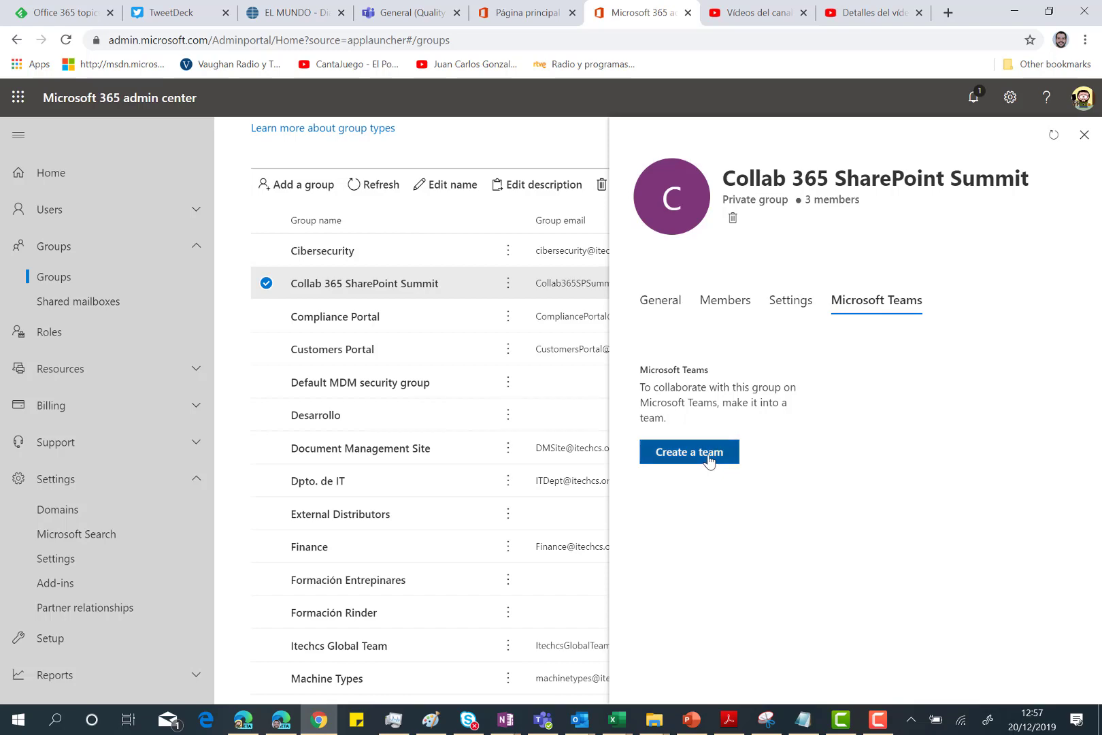
left_click(689, 452)
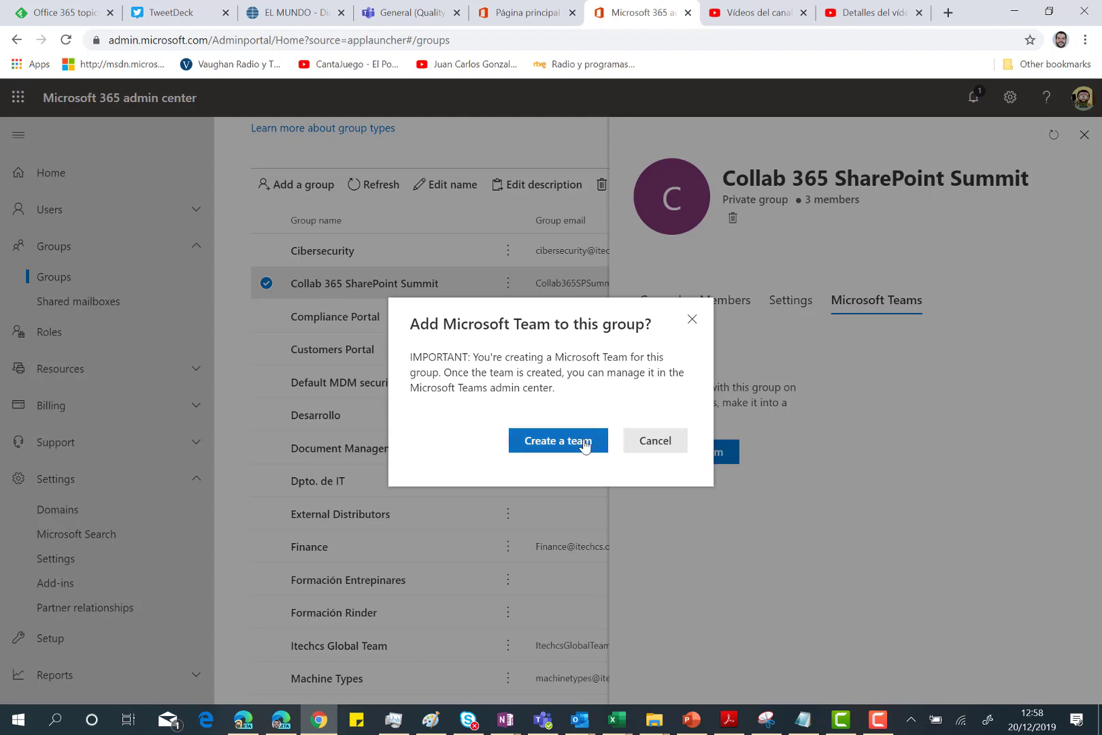
Step: Confirm creating the team for Collab 365 SharePoint Summit and get the success notice
left_click(558, 441)
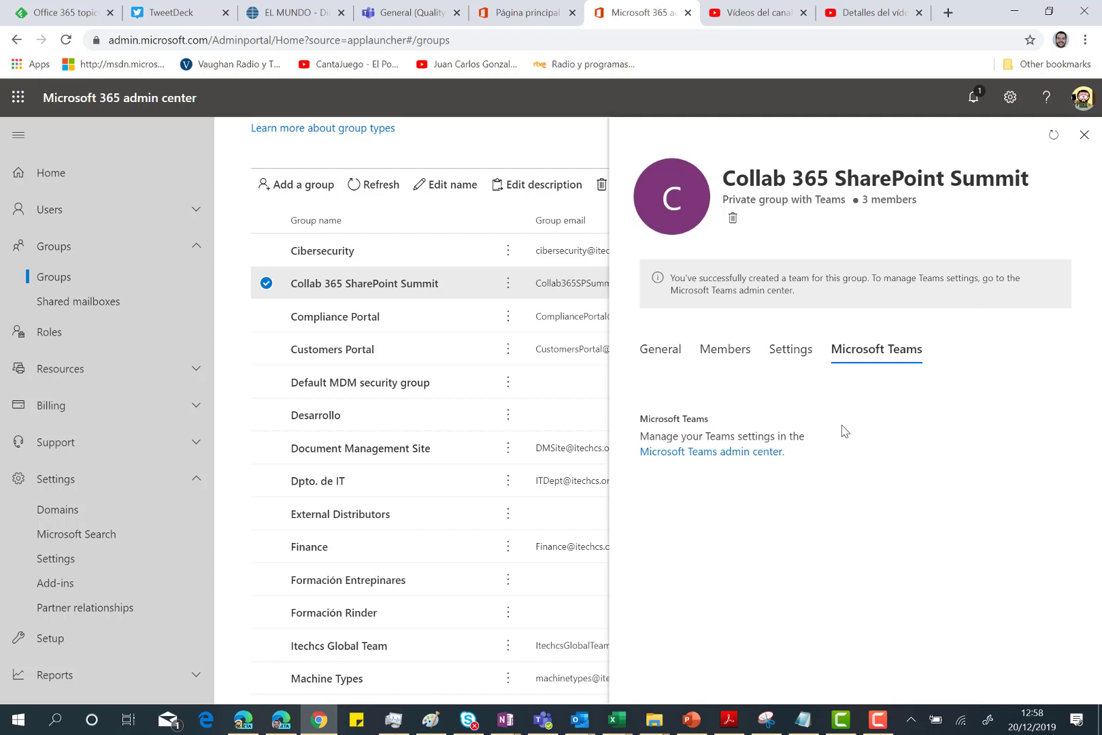
mouse_move(675, 287)
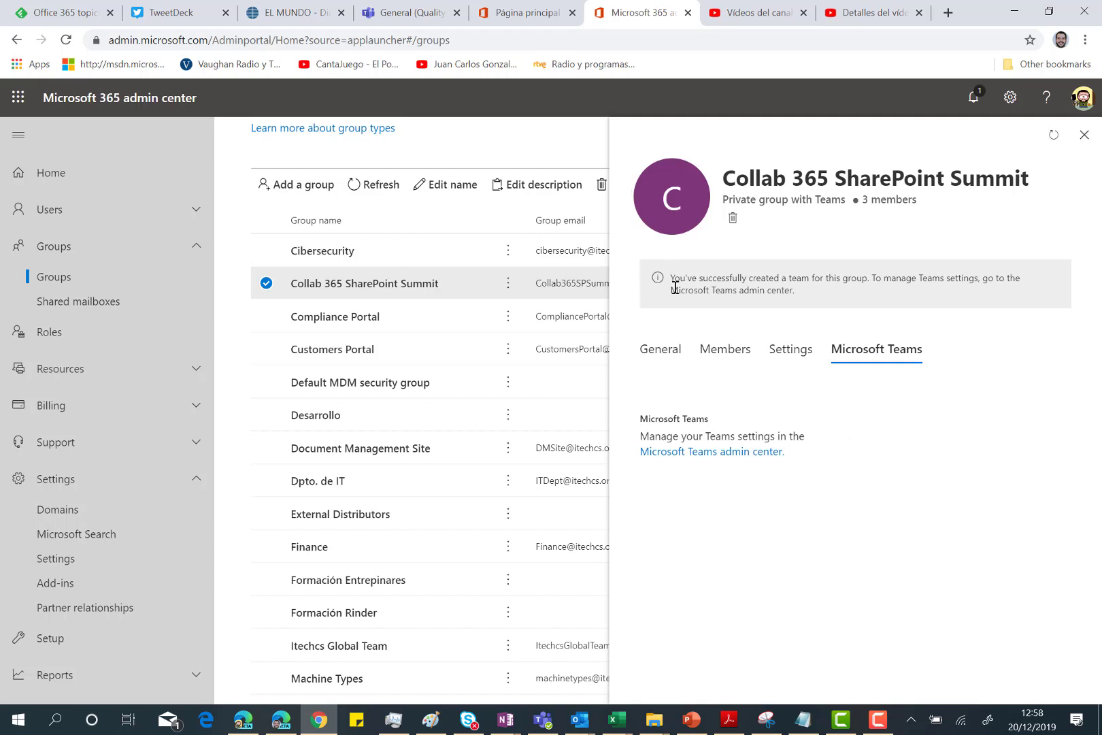
mouse_move(897, 293)
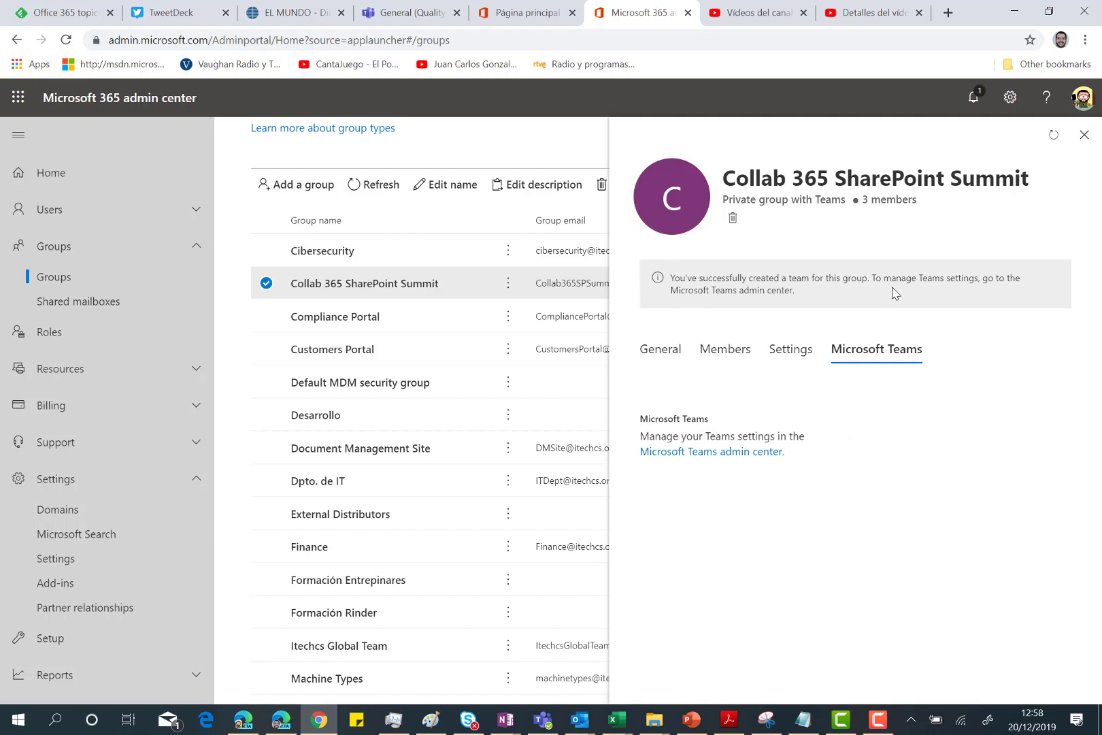
mouse_move(912, 302)
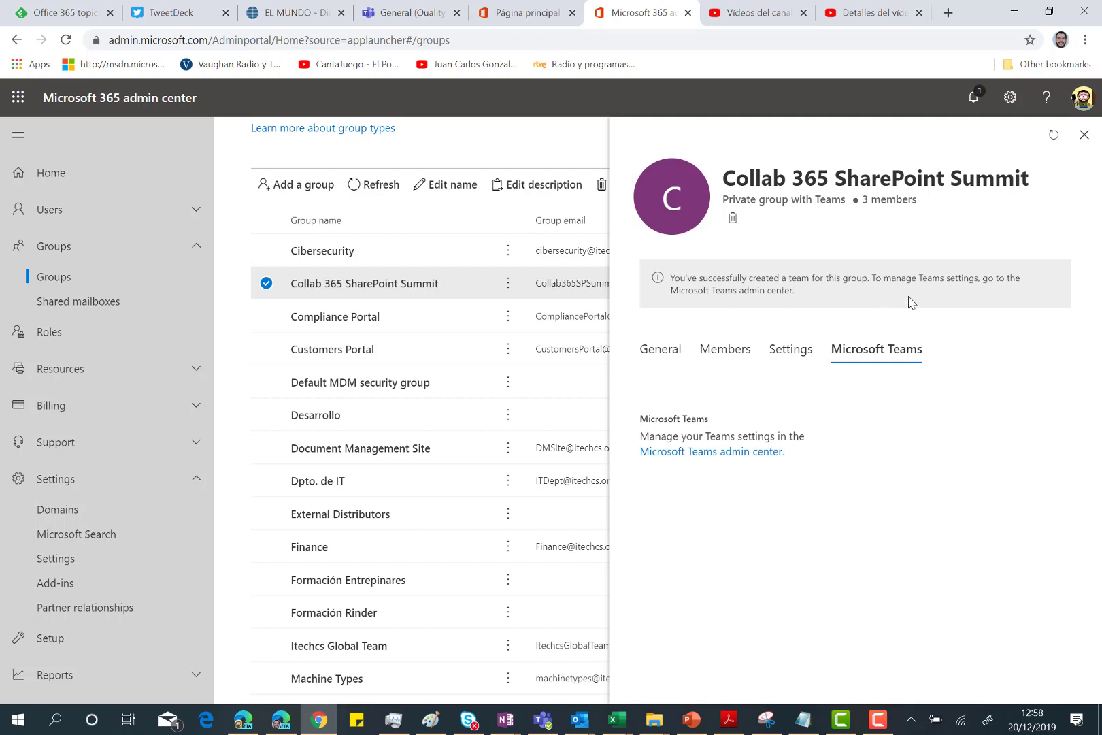
mouse_move(630, 366)
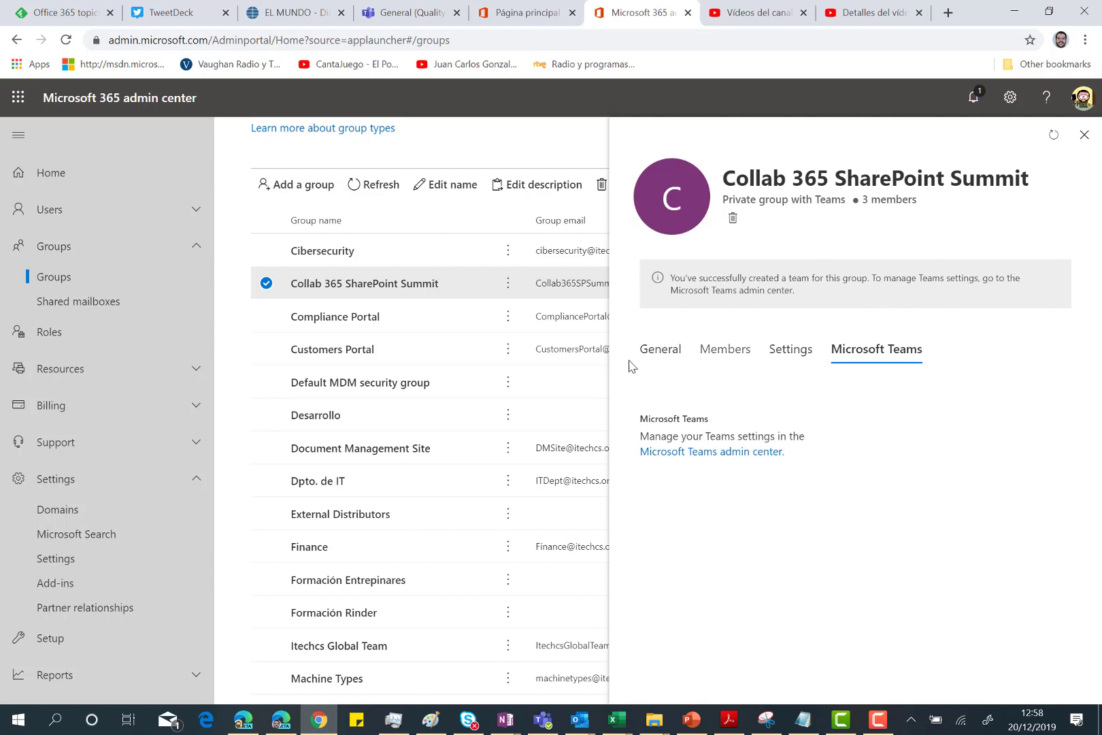
mouse_move(754, 304)
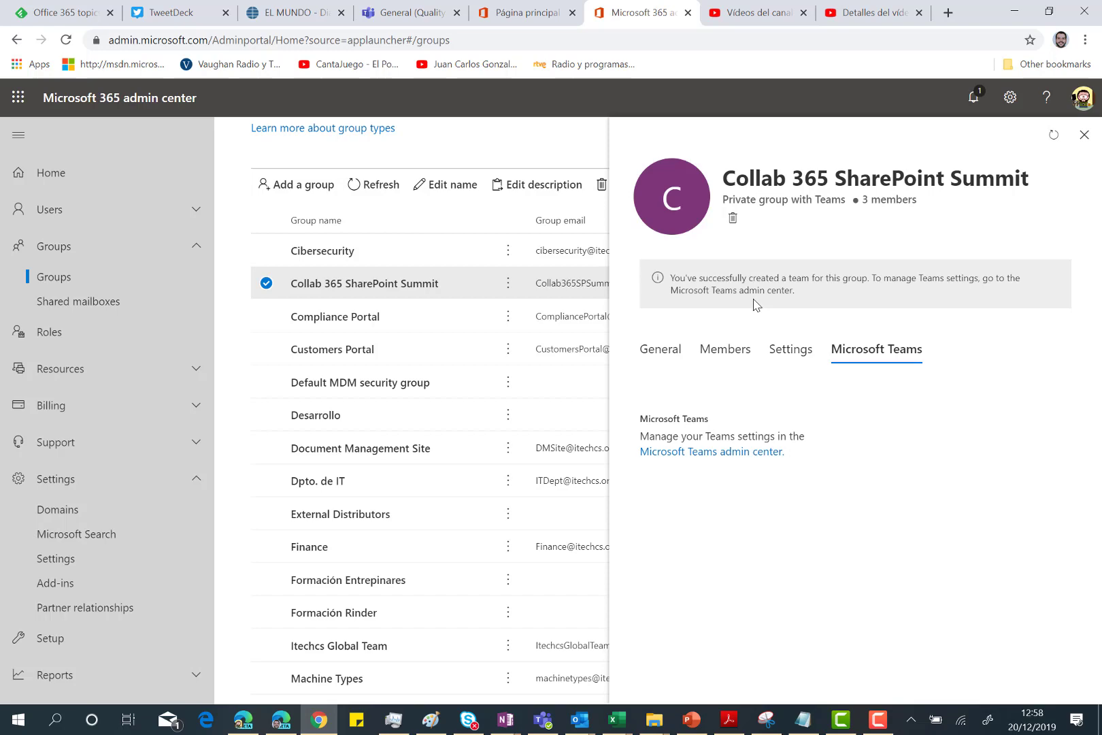
mouse_move(402, 12)
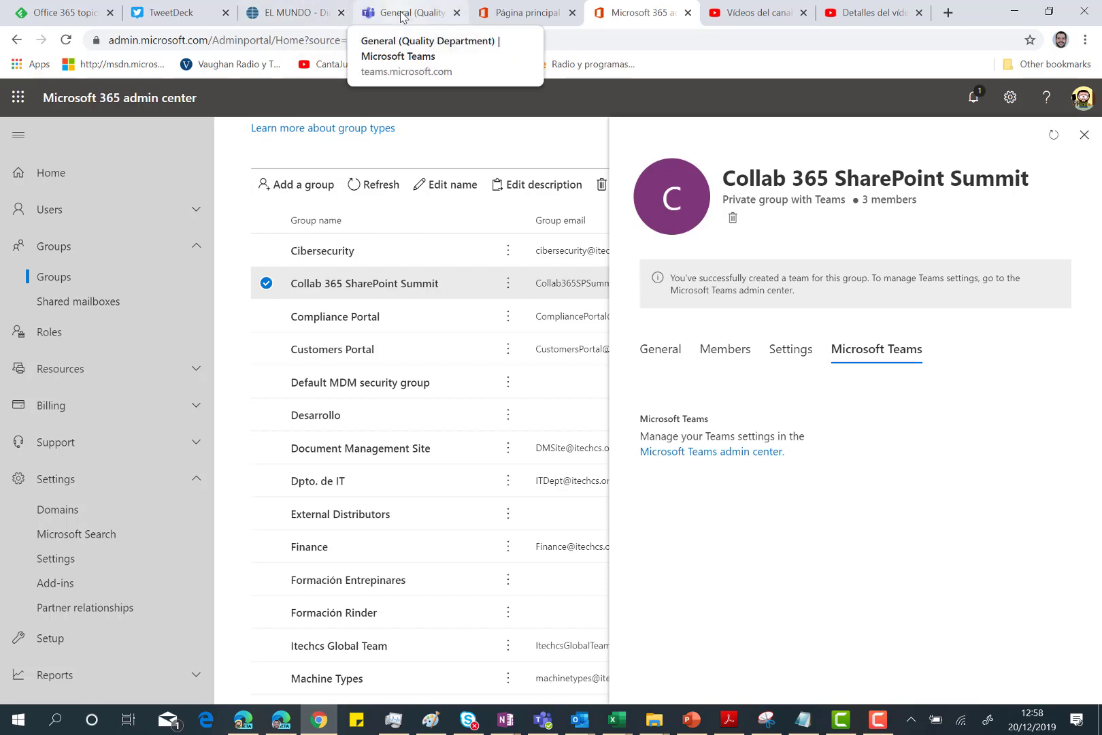
Step: In Teams settings, set the app language to English (United States) and save with a restart
left_click(411, 12)
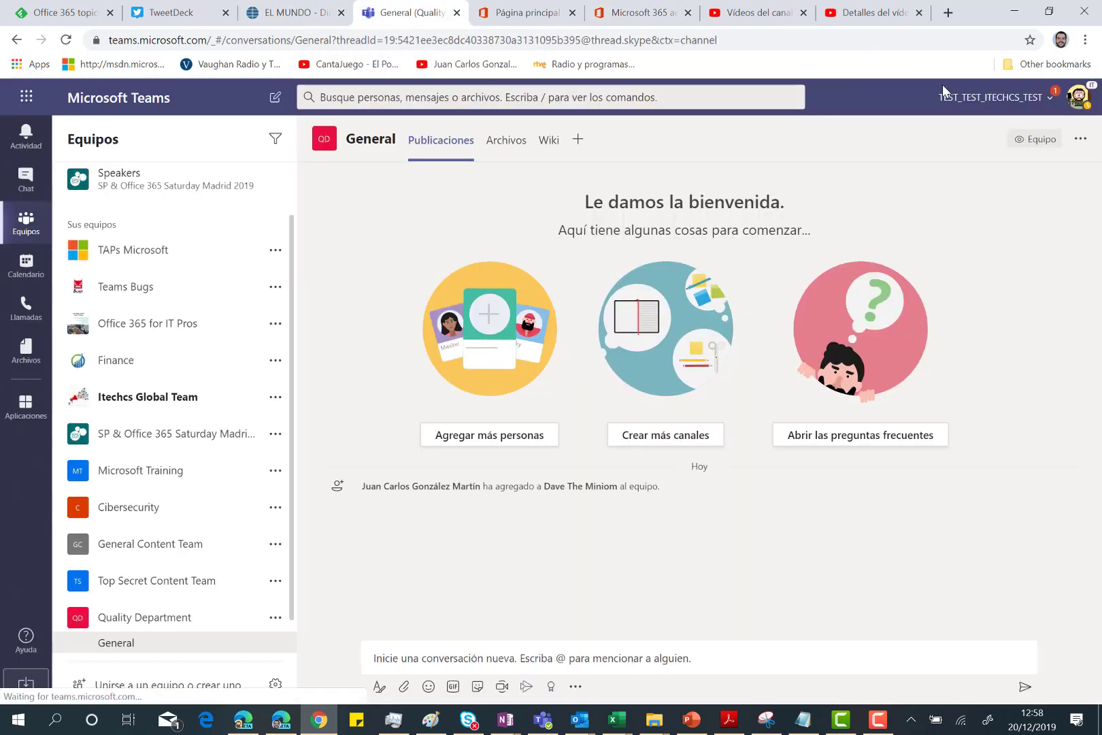
left_click(1077, 97)
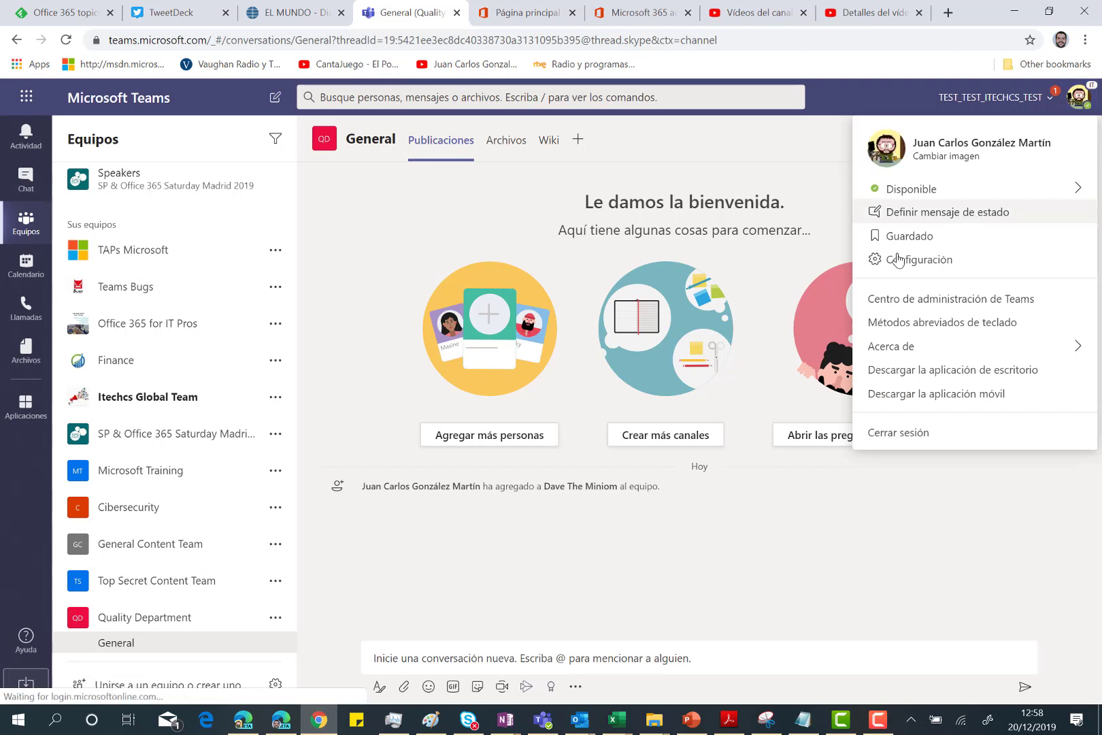
left_click(921, 260)
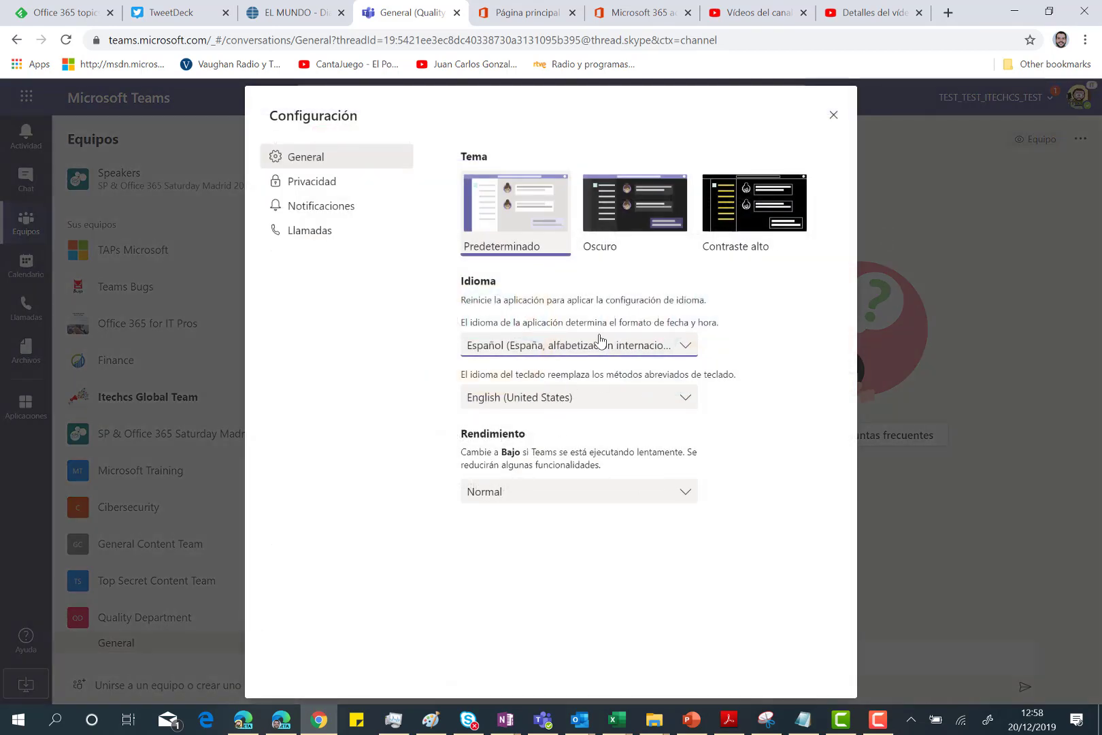
left_click(579, 345)
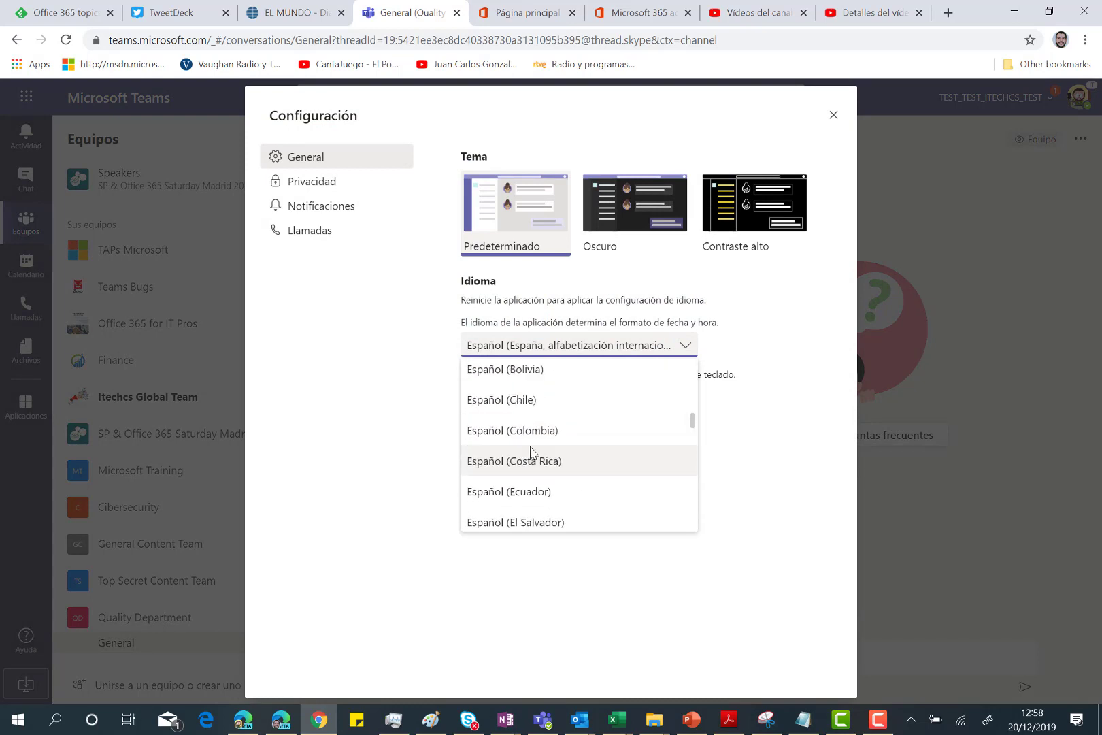
scroll("down", 3)
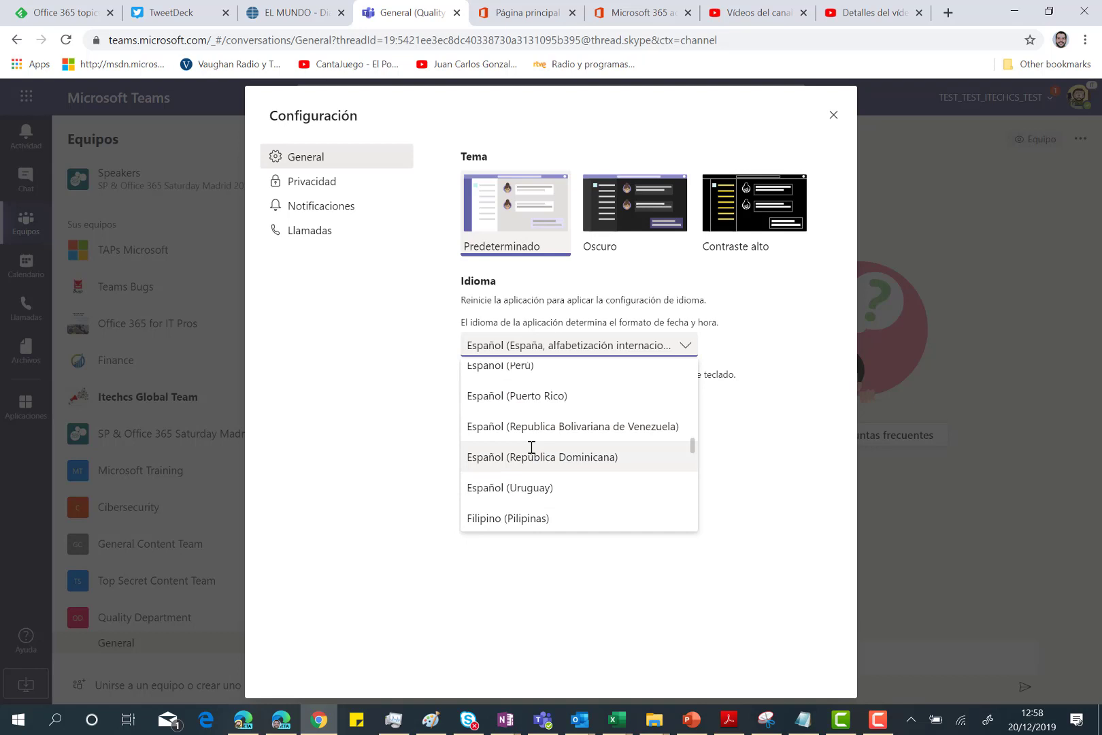
scroll("up", 3)
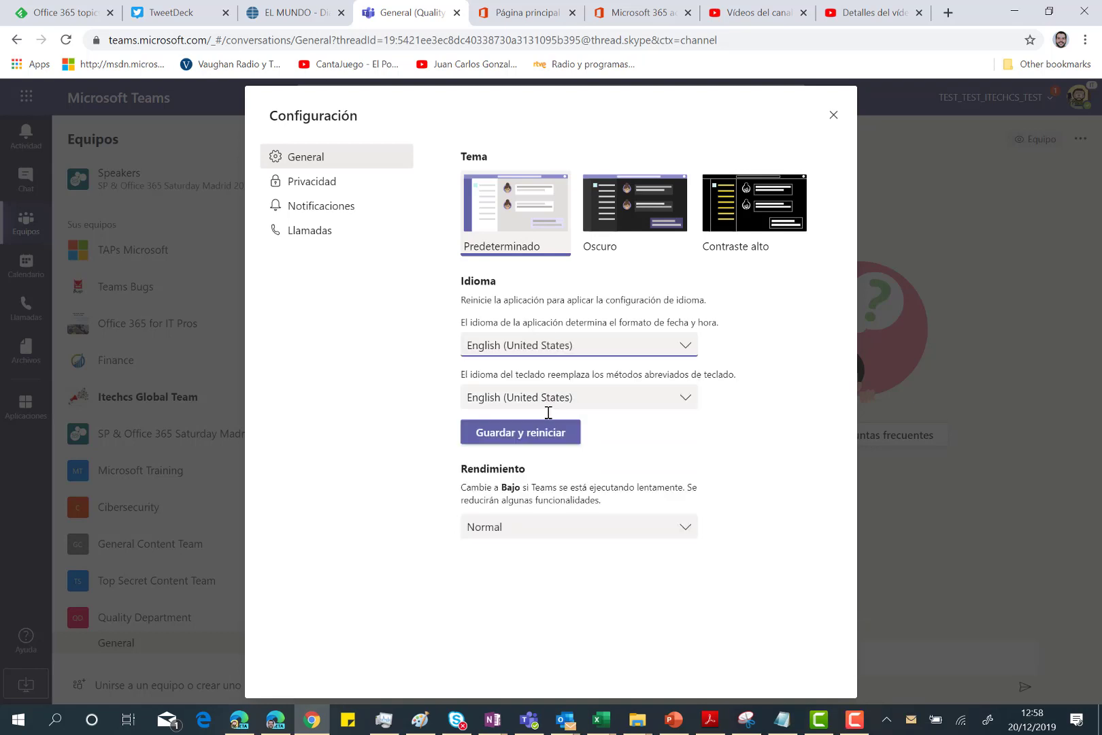
left_click(520, 432)
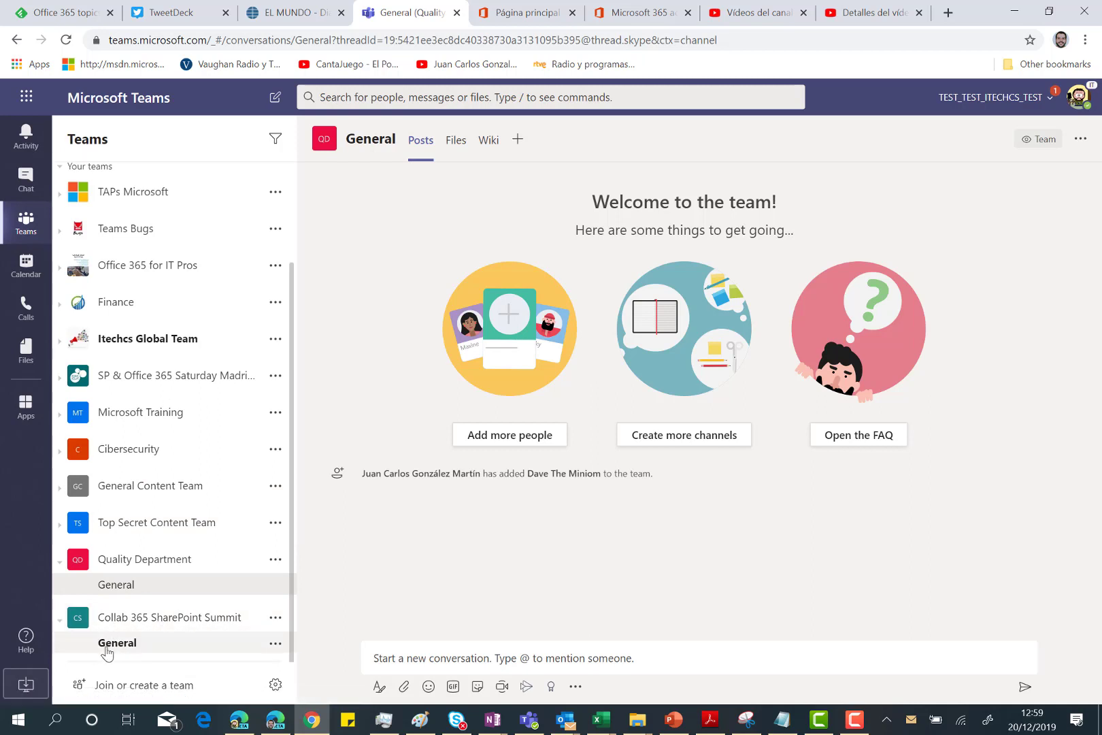
mouse_move(117, 642)
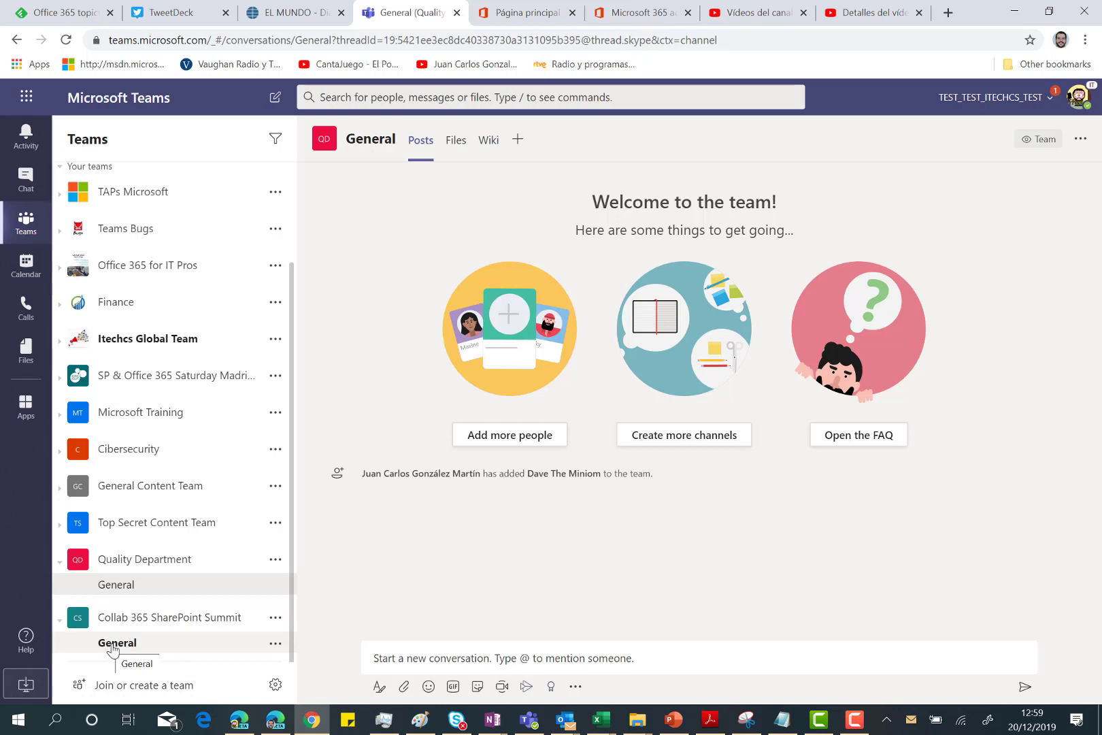
mouse_move(94, 607)
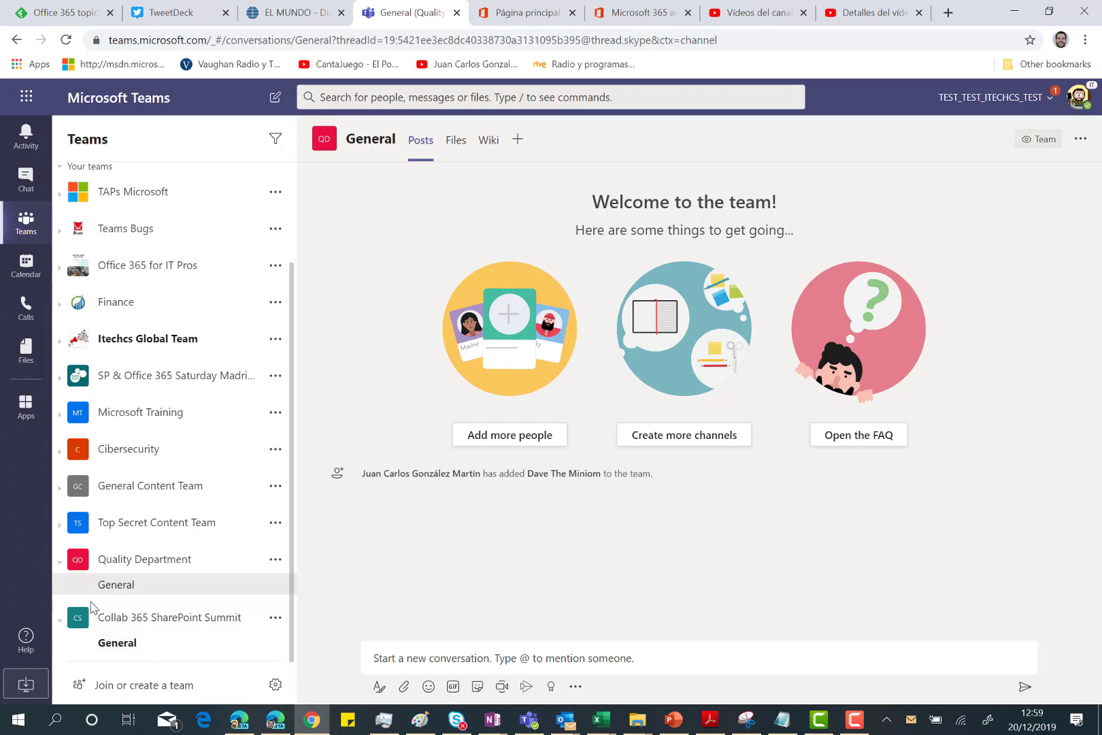